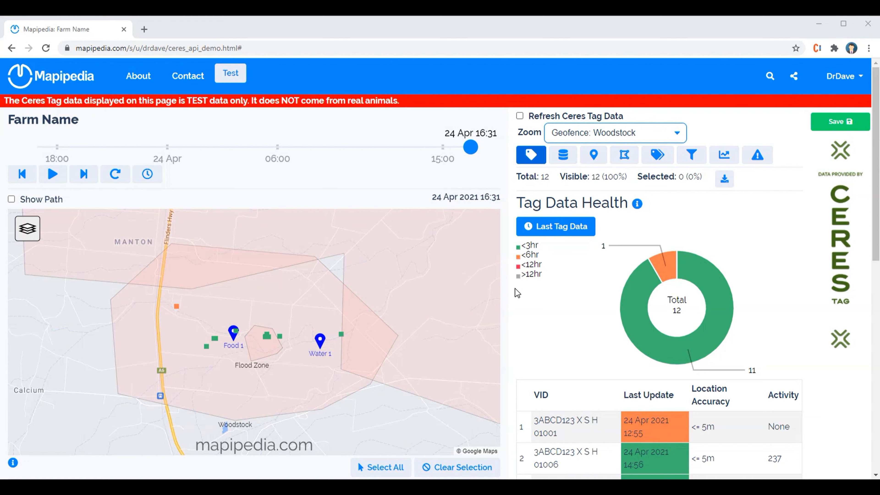
pyautogui.moveTo(314, 362)
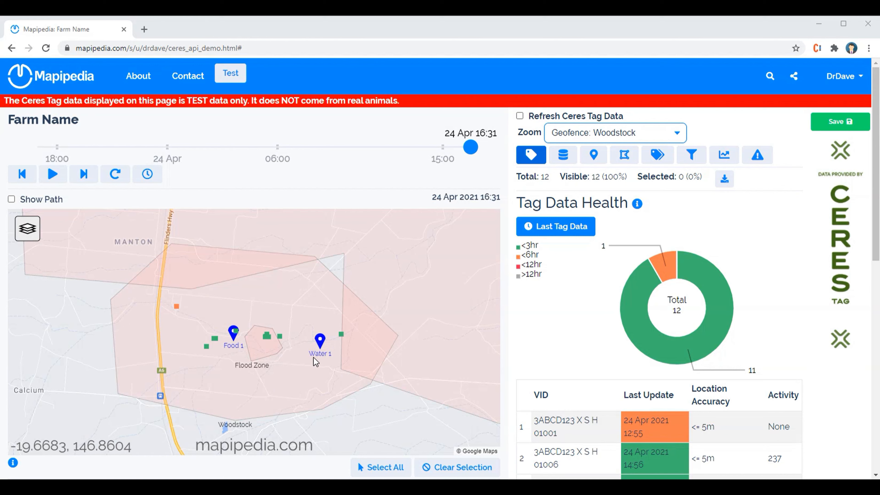
pyautogui.moveTo(352, 372)
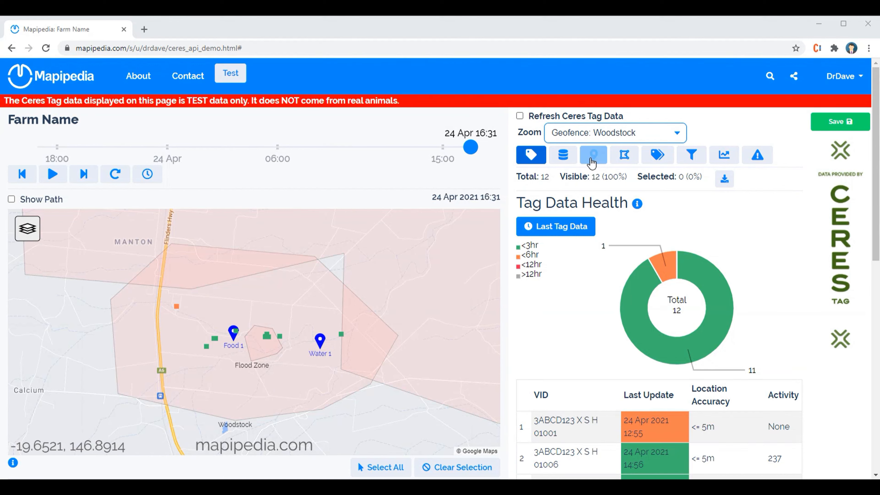
pyautogui.moveTo(592, 155)
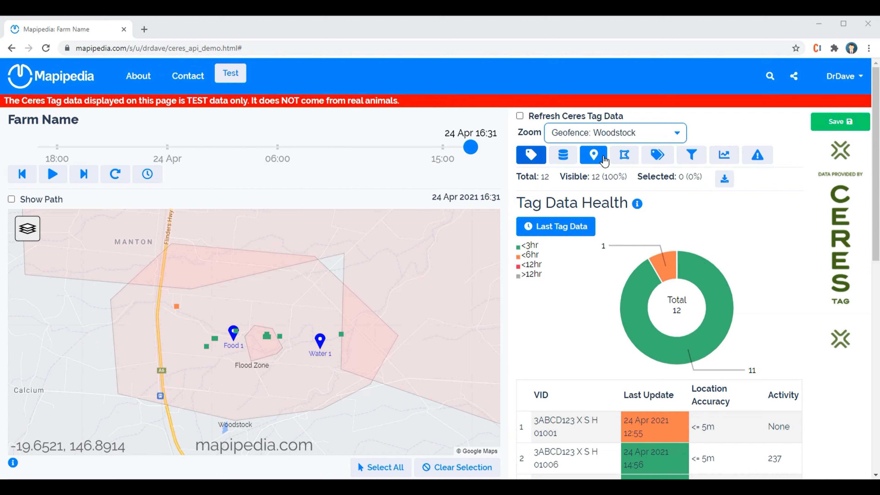
# Show the Points of Interest list, review its info popup, and add New Point 444.
pyautogui.click(592, 155)
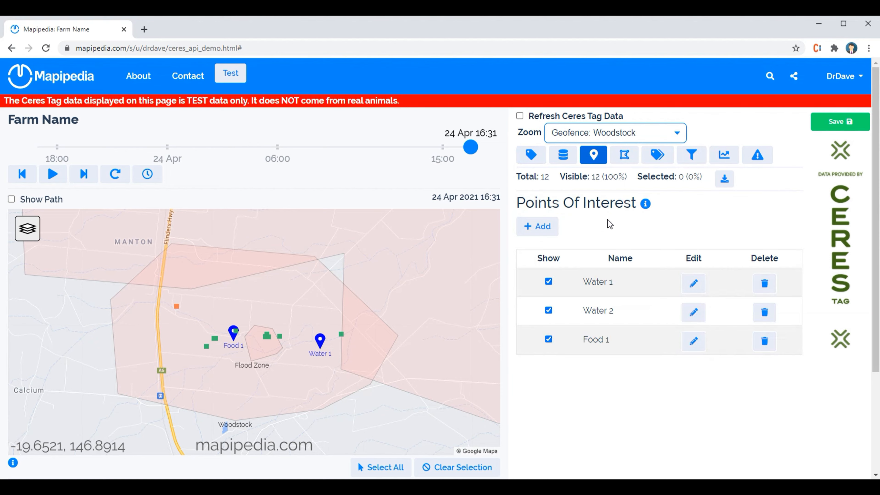
pyautogui.click(645, 203)
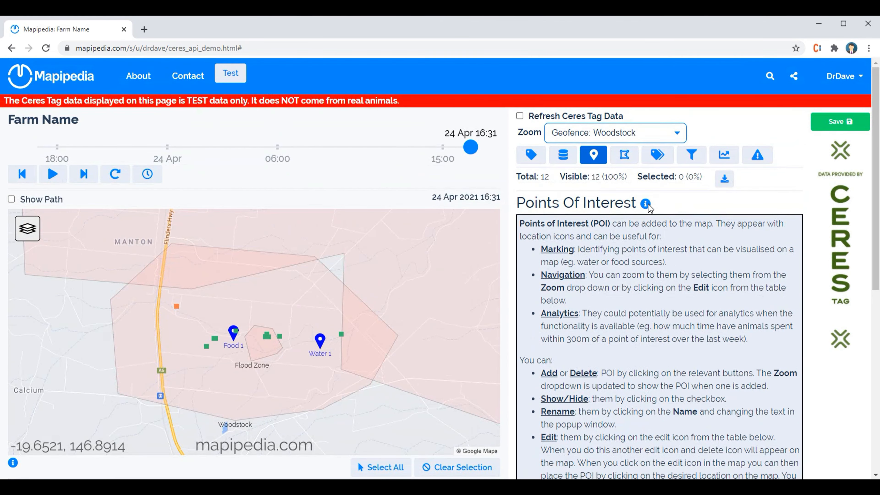
pyautogui.click(645, 202)
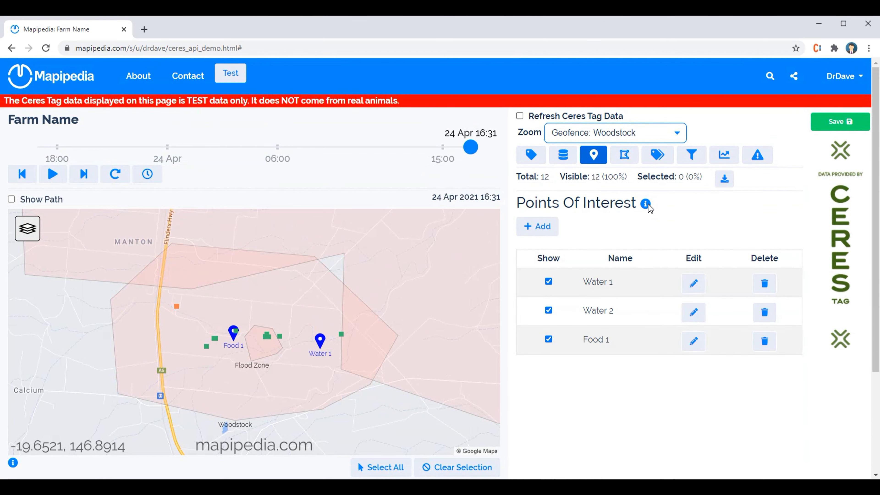
pyautogui.click(537, 225)
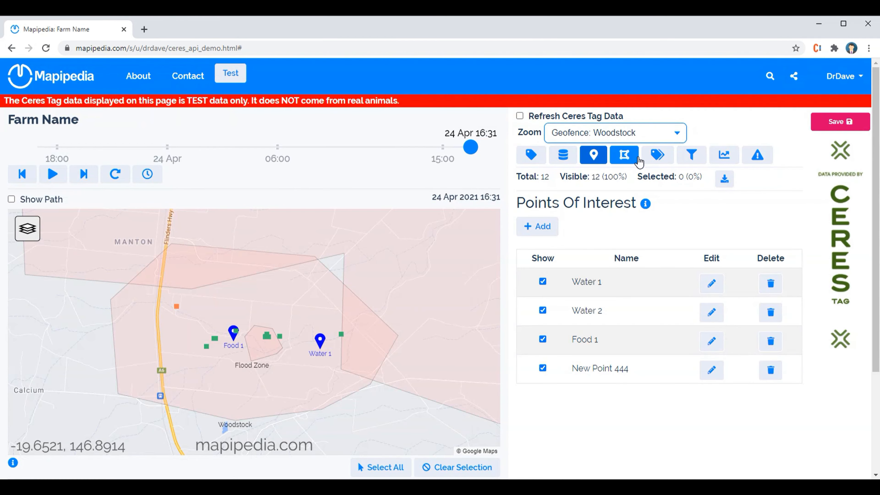
# Edit New Point 444's location, switch map layers, and place it southeast of Flood Zone below Water 1.
pyautogui.click(710, 369)
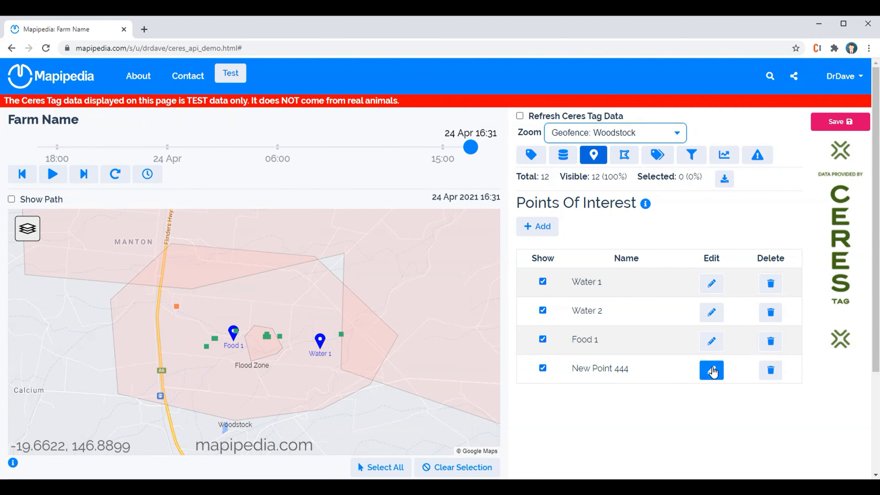
pyautogui.click(711, 369)
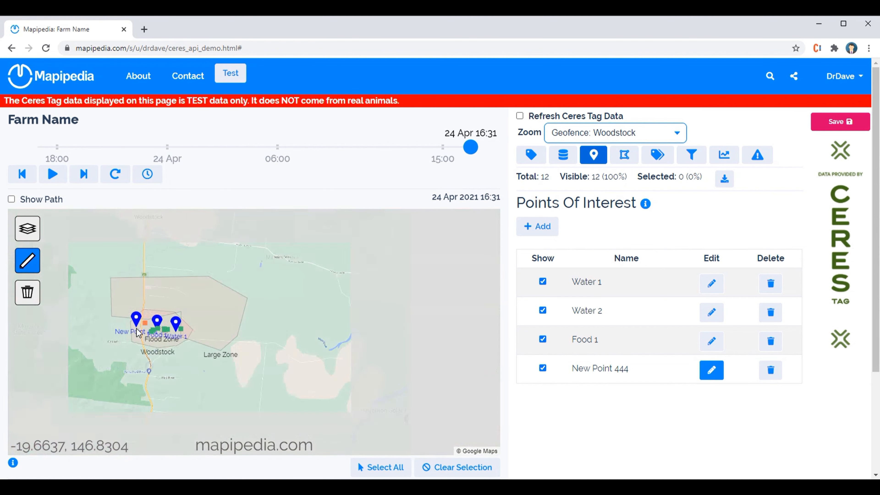
pyautogui.click(711, 370)
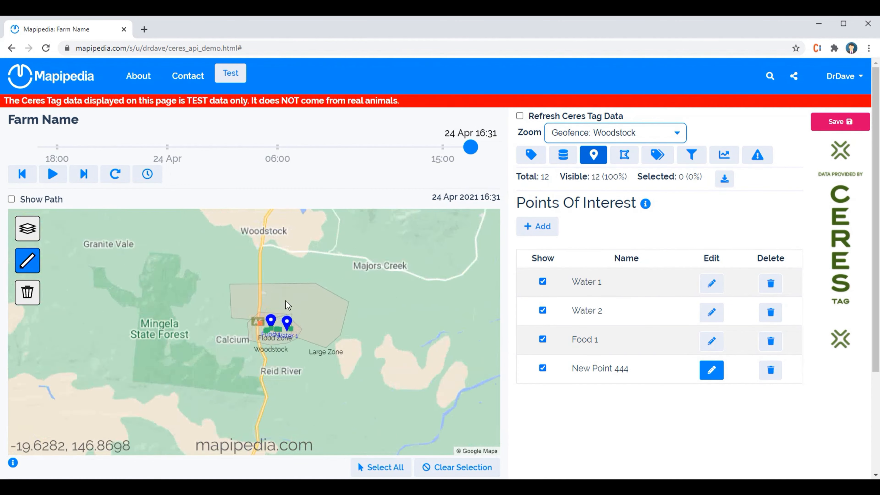
pyautogui.click(27, 227)
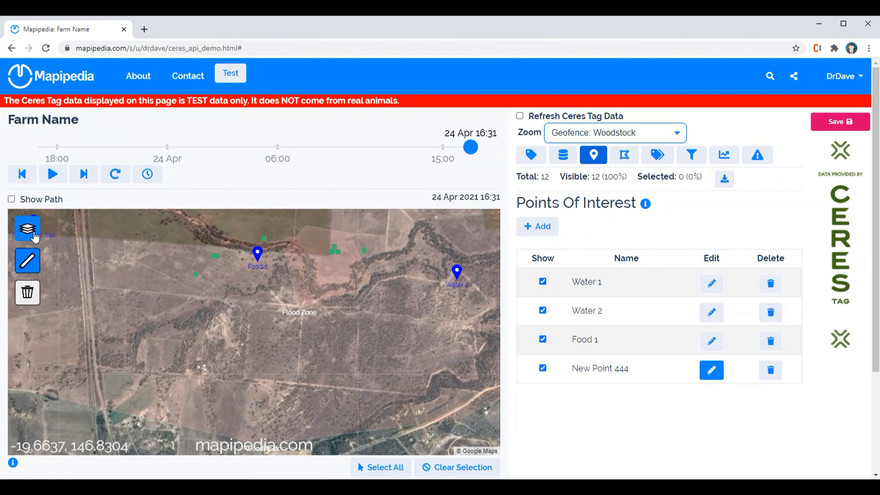
pyautogui.click(27, 229)
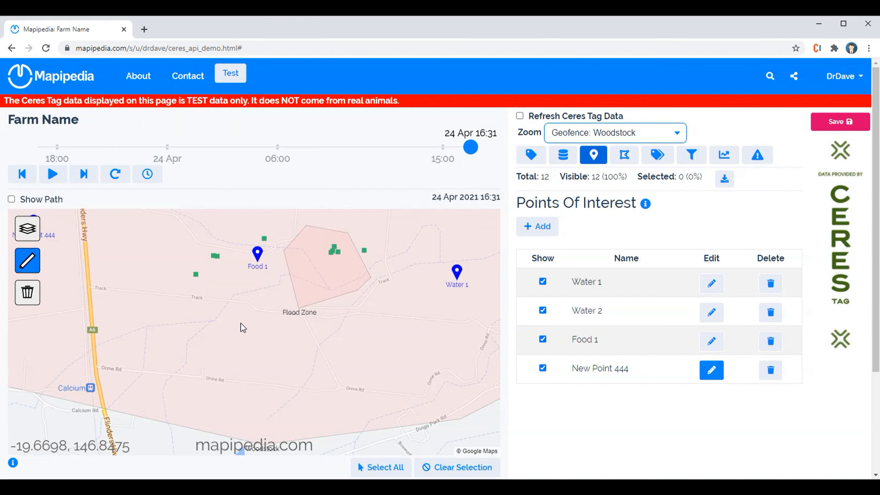
pyautogui.click(257, 312)
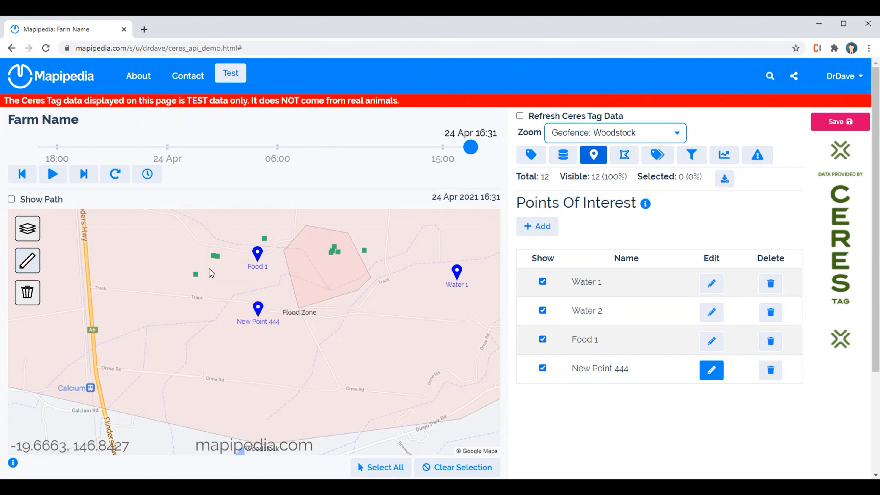
# Finish editing and remove New Point 444, leaving Water 1, Water 2 and Food 1.
pyautogui.click(27, 292)
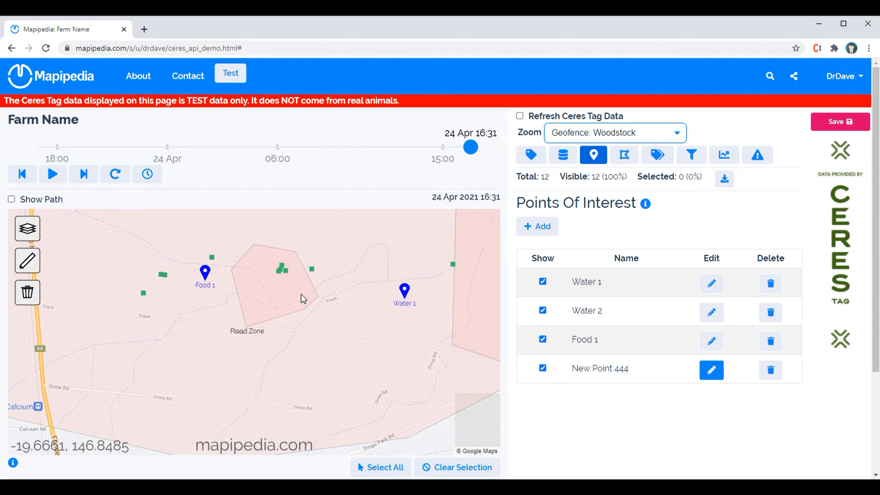
pyautogui.moveTo(711, 370)
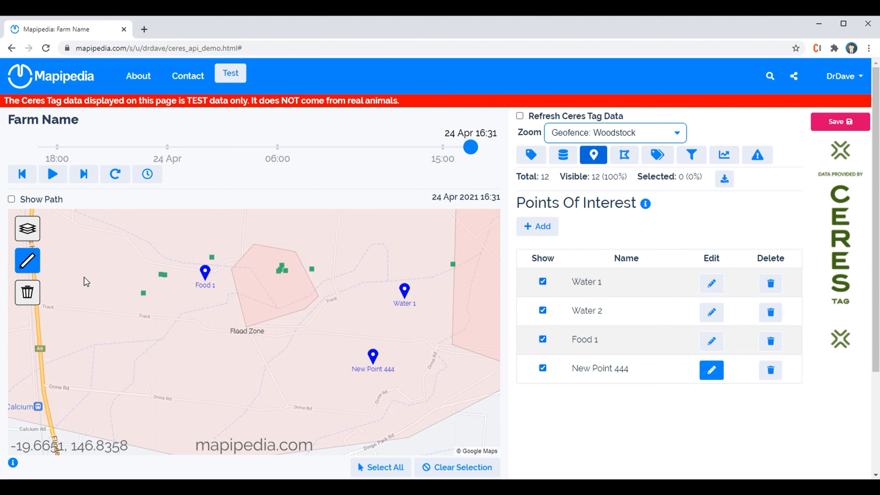
pyautogui.click(769, 369)
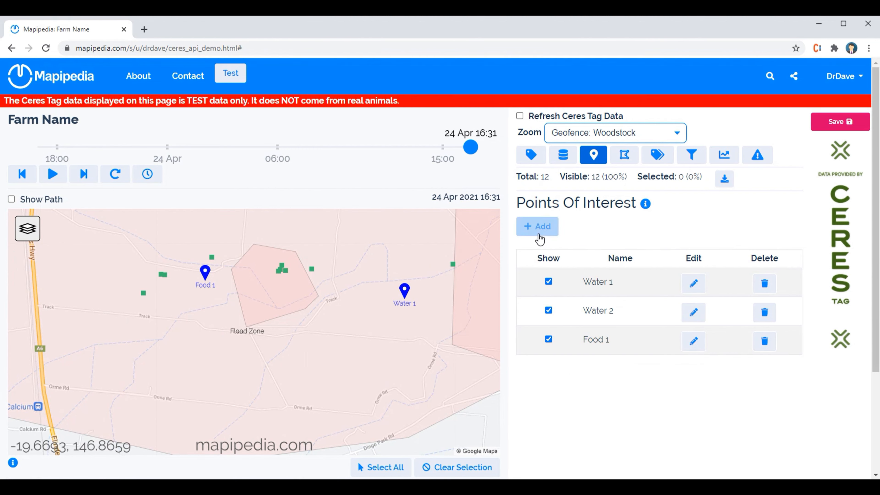
# Add a point named New Point 466 and place it just southeast of Flood Zone.
pyautogui.click(537, 226)
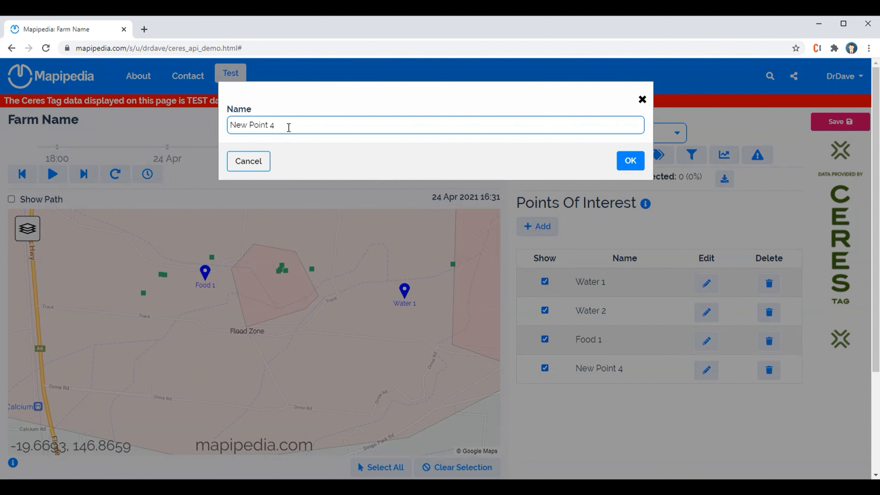
pyautogui.write('66')
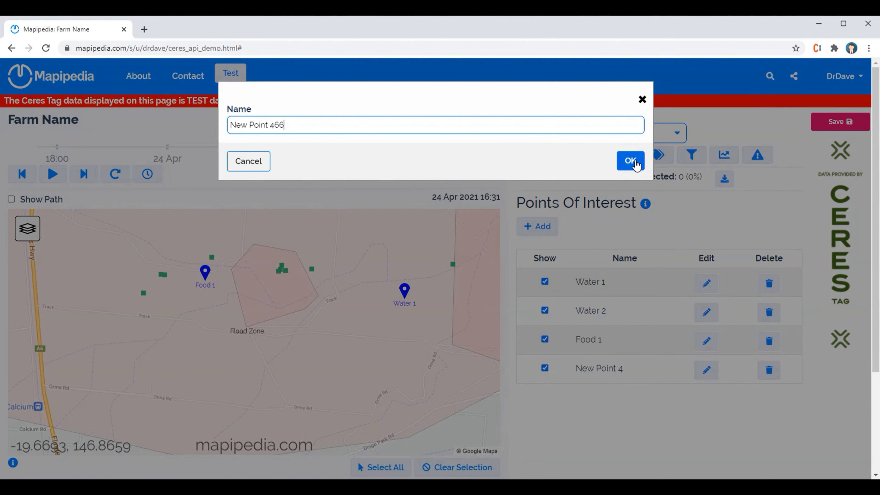
pyautogui.click(629, 161)
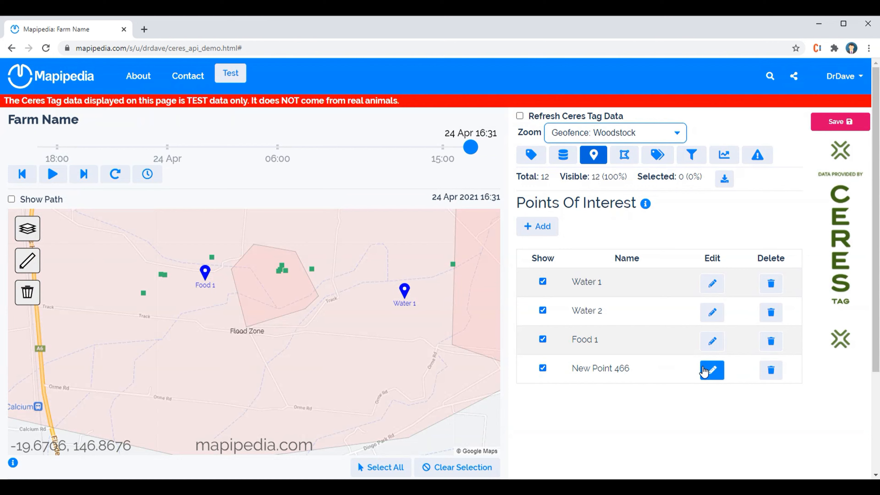
pyautogui.click(712, 369)
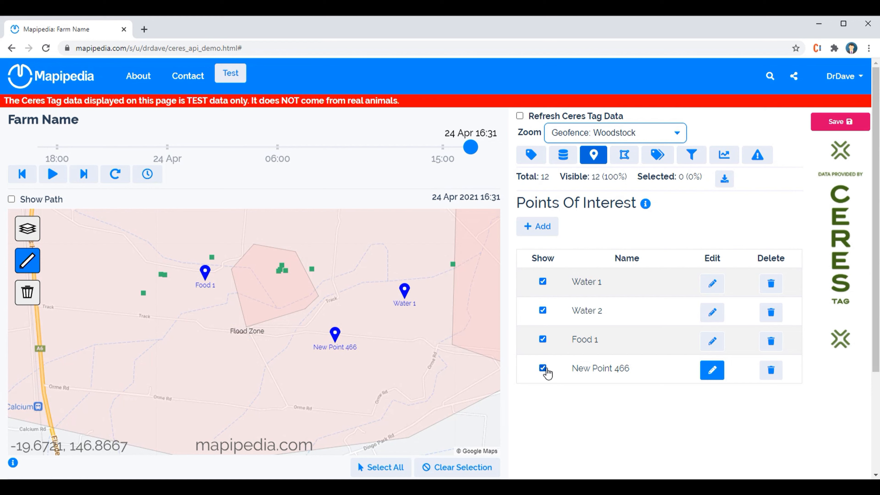
# Toggle New Point 466's Show checkbox off and back on.
pyautogui.click(542, 368)
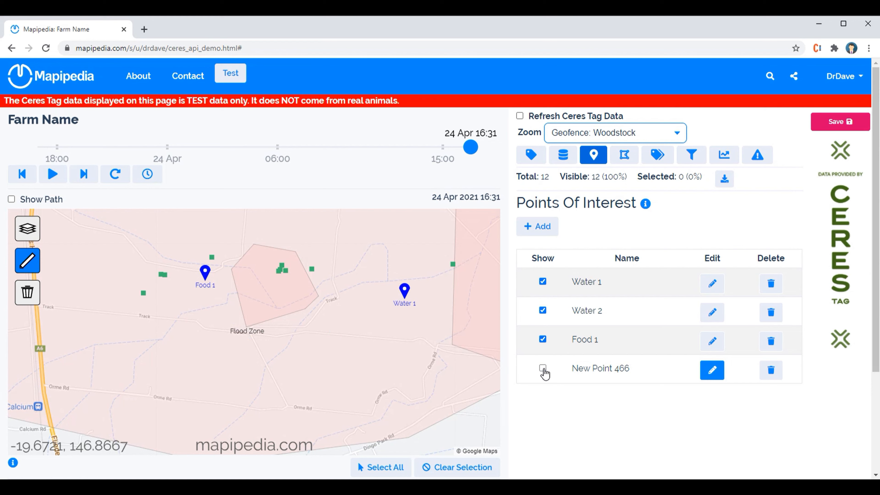
pyautogui.click(542, 370)
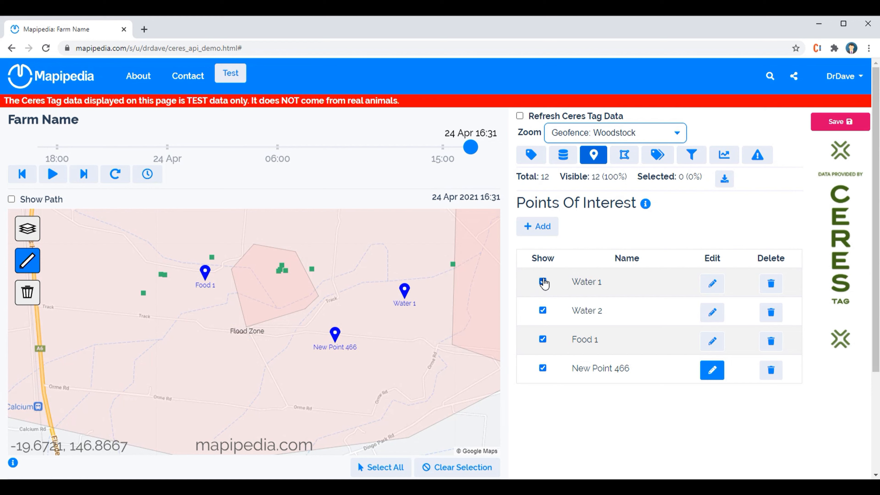
pyautogui.click(542, 281)
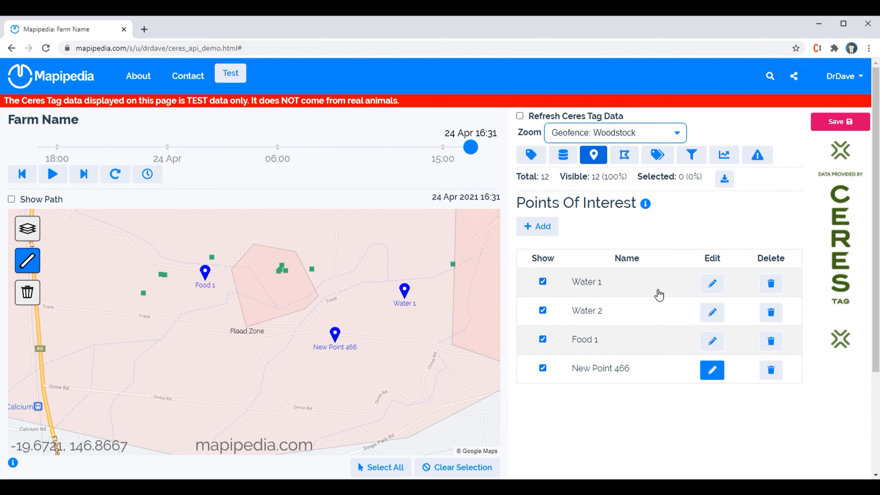
pyautogui.moveTo(621, 376)
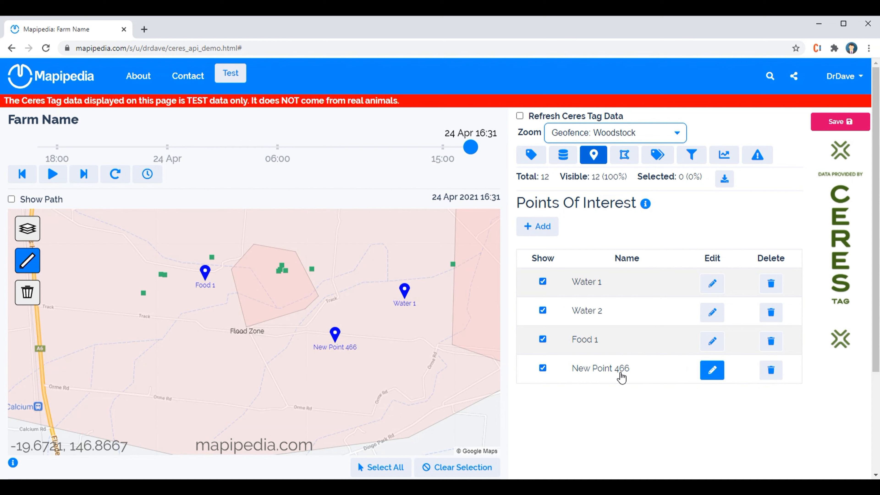
pyautogui.moveTo(345, 369)
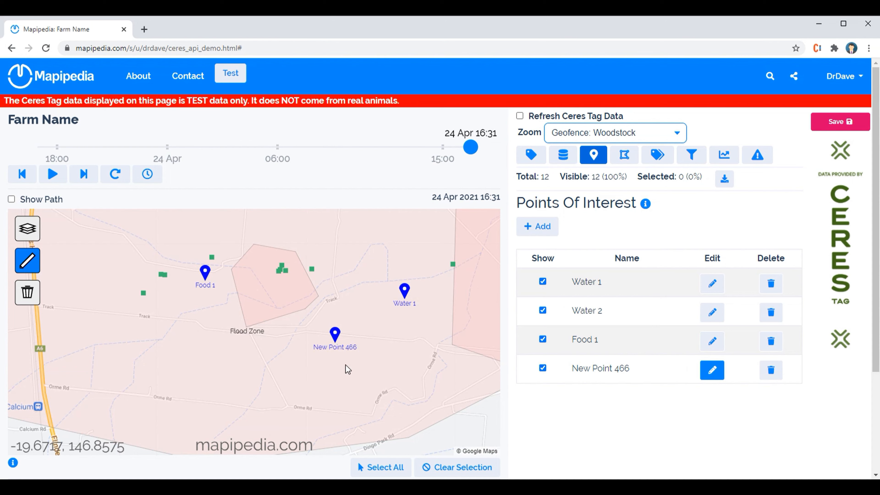
pyautogui.moveTo(363, 343)
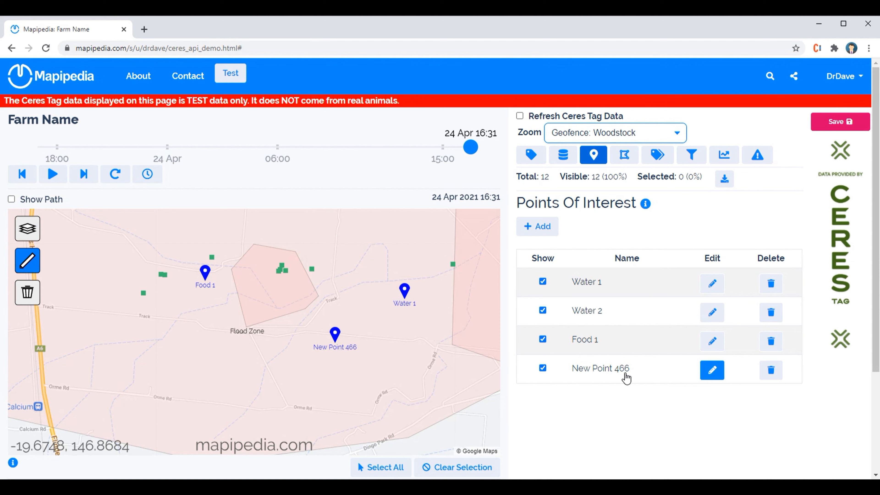
# Zoom to POI: New Point 466, then All Tags, then back to POI: New Point 466.
pyautogui.click(614, 132)
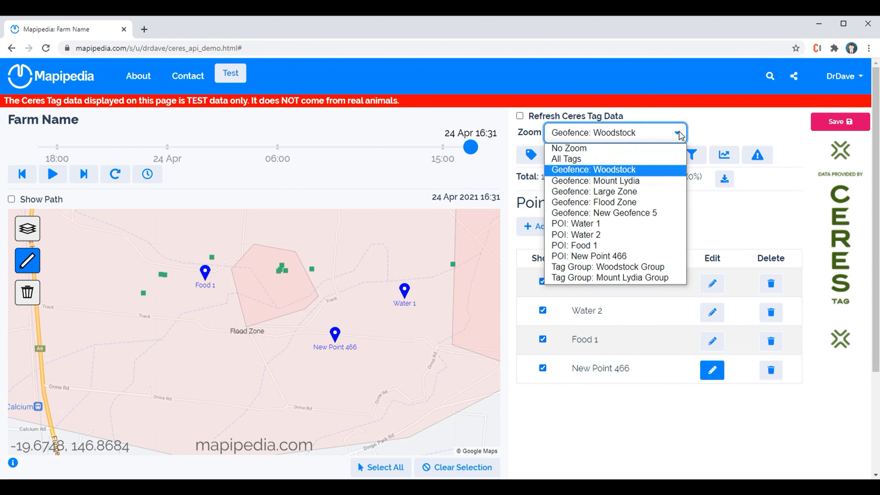
pyautogui.click(588, 255)
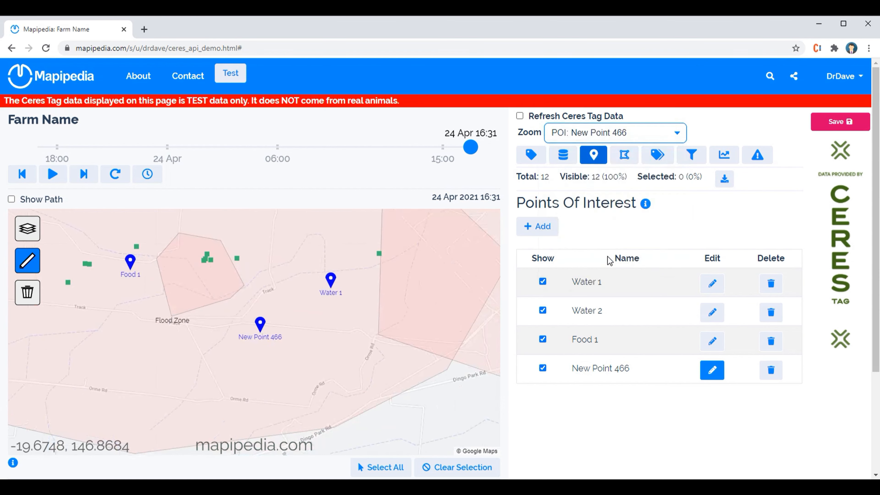
pyautogui.click(615, 133)
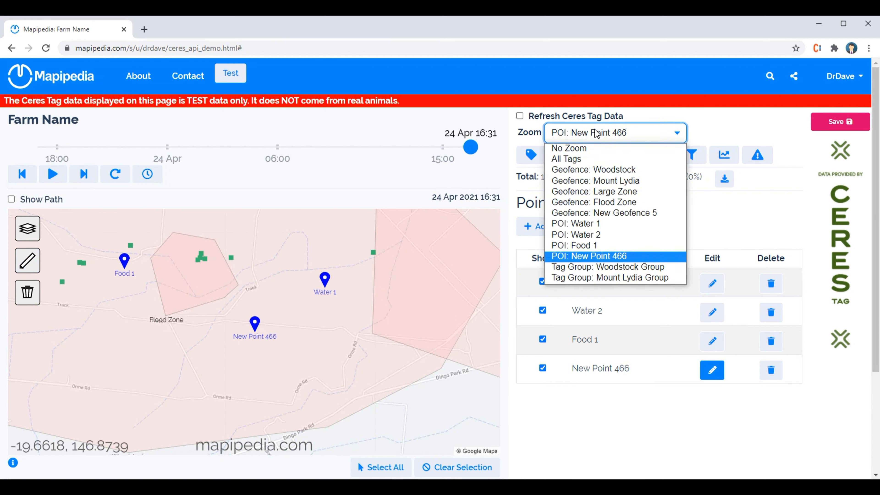
pyautogui.click(565, 159)
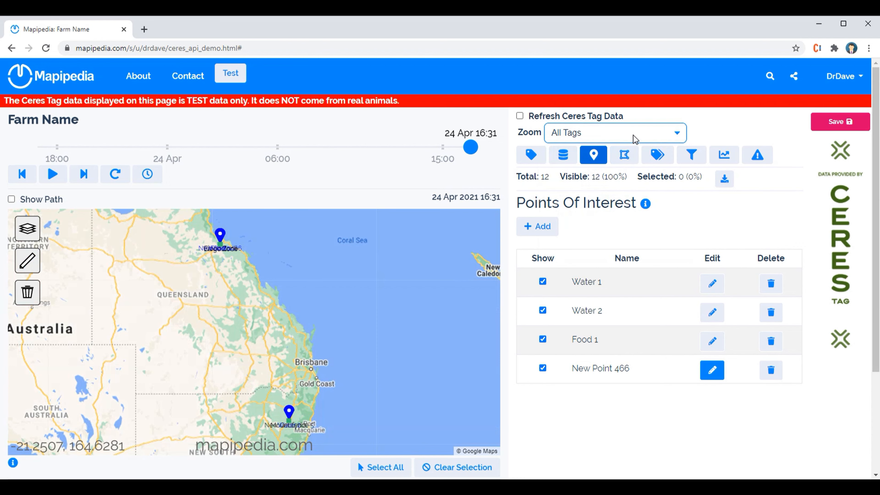
pyautogui.click(614, 132)
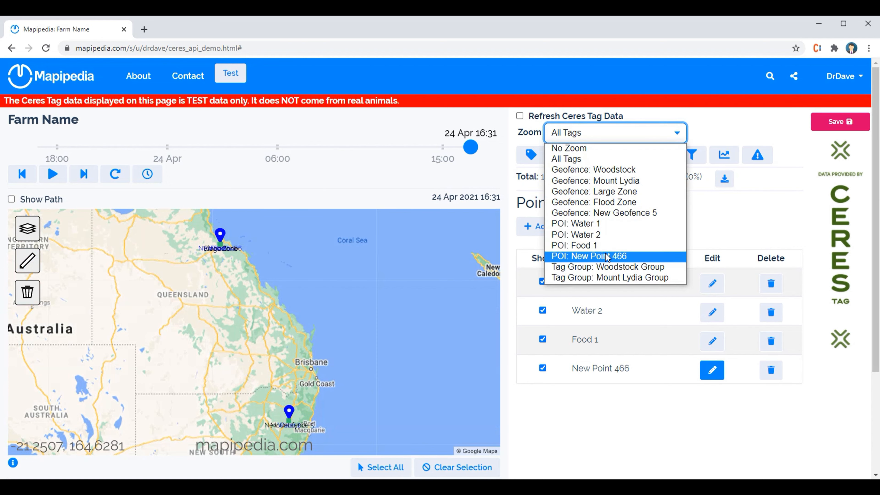
pyautogui.click(588, 255)
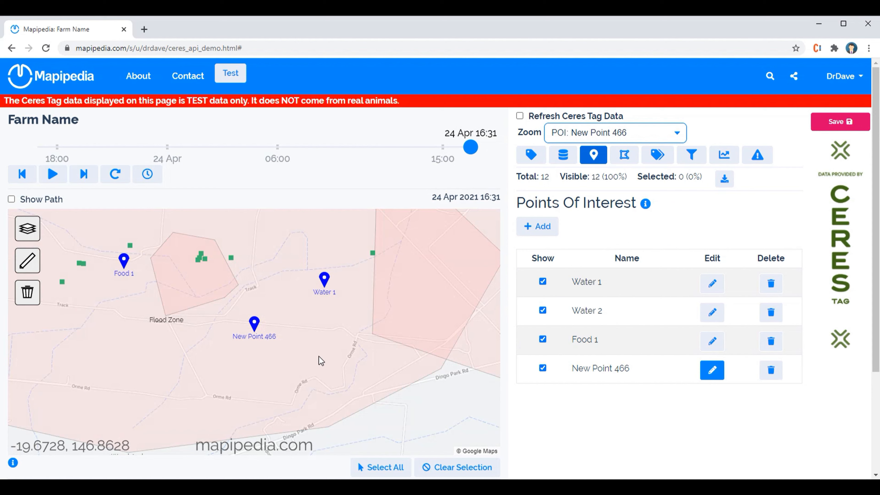
pyautogui.moveTo(270, 375)
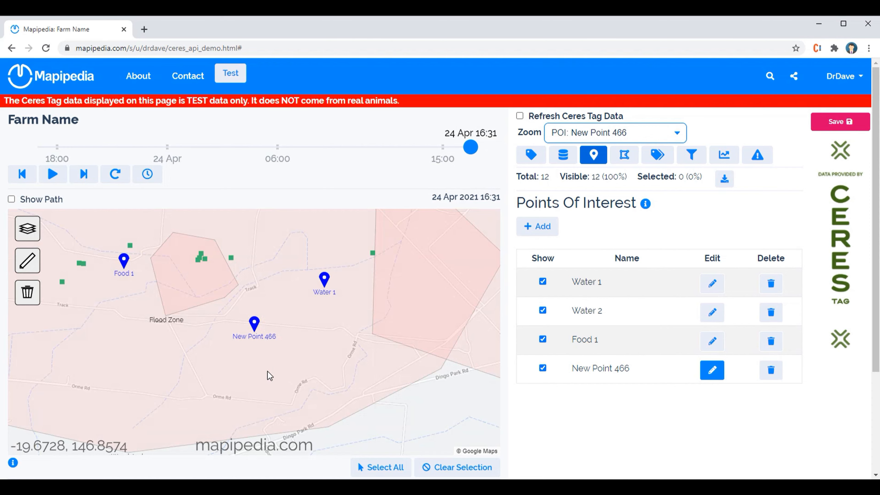
pyautogui.moveTo(175, 362)
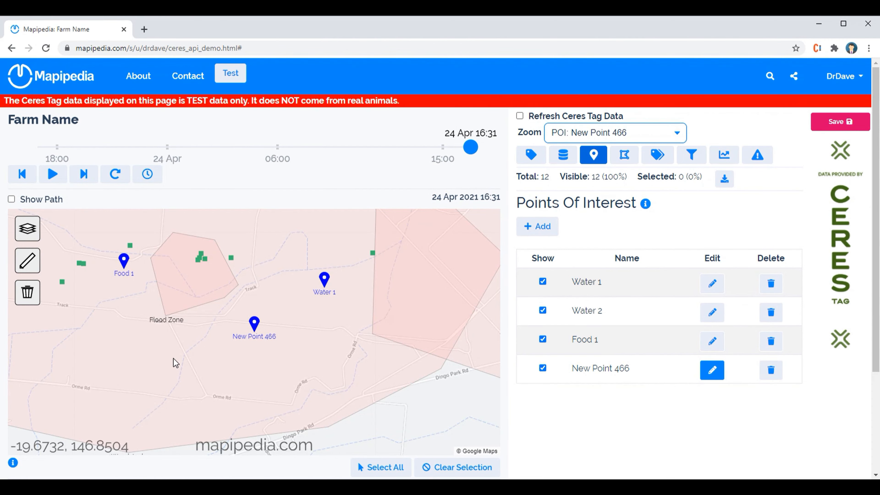
pyautogui.moveTo(839, 121)
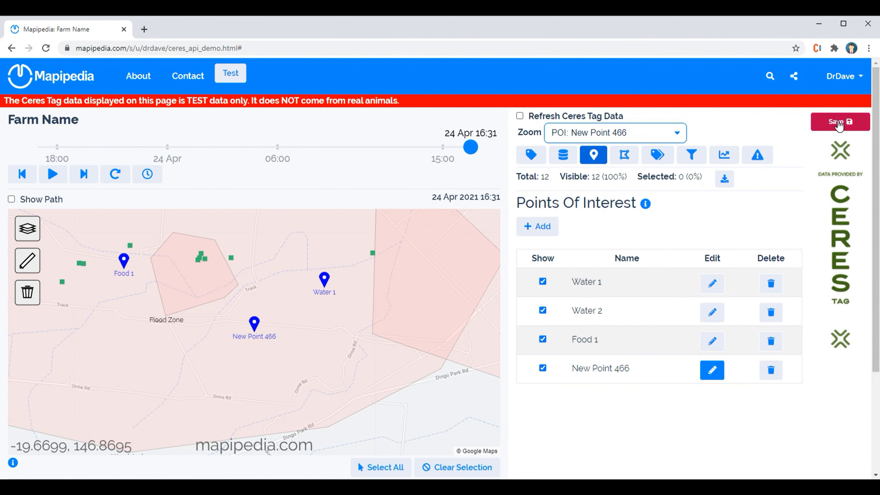
# Save the page with heading Farm Name and Unlisted permission.
pyautogui.click(837, 122)
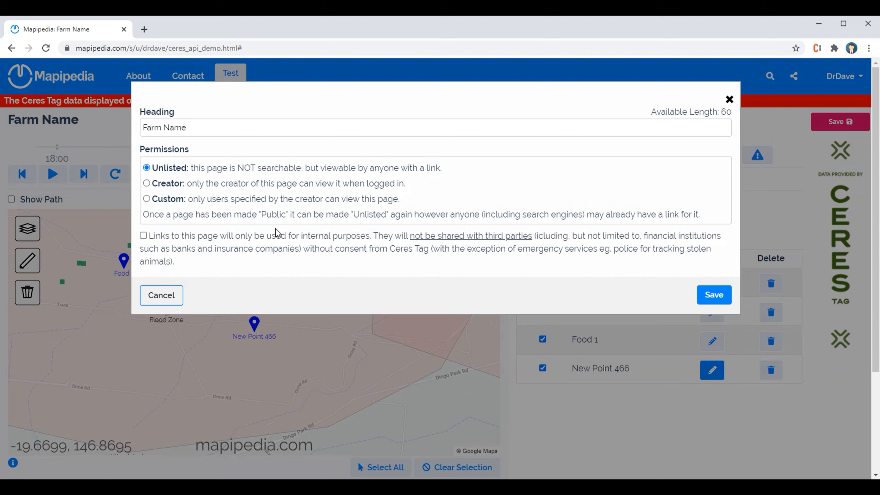
pyautogui.moveTo(176, 238)
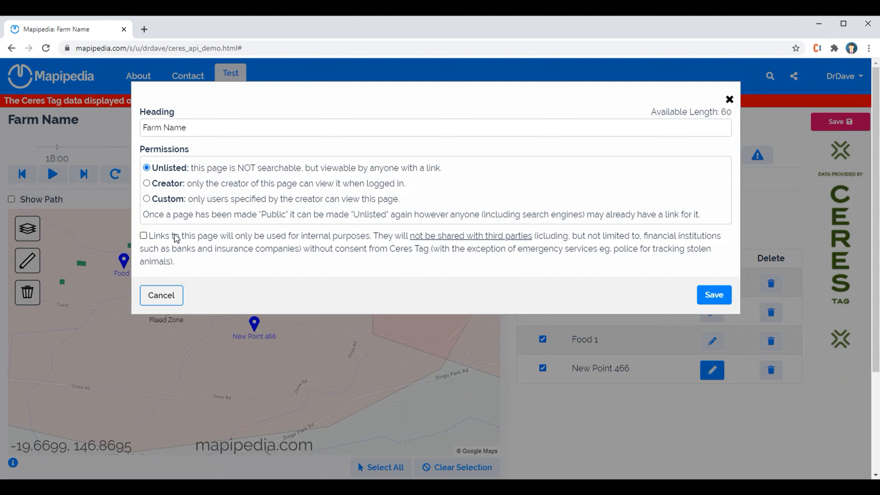
pyautogui.moveTo(181, 203)
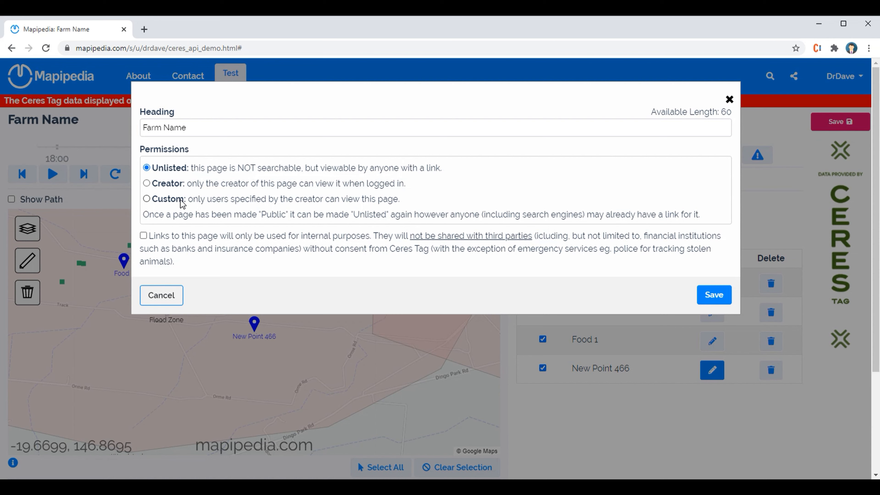
pyautogui.moveTo(387, 172)
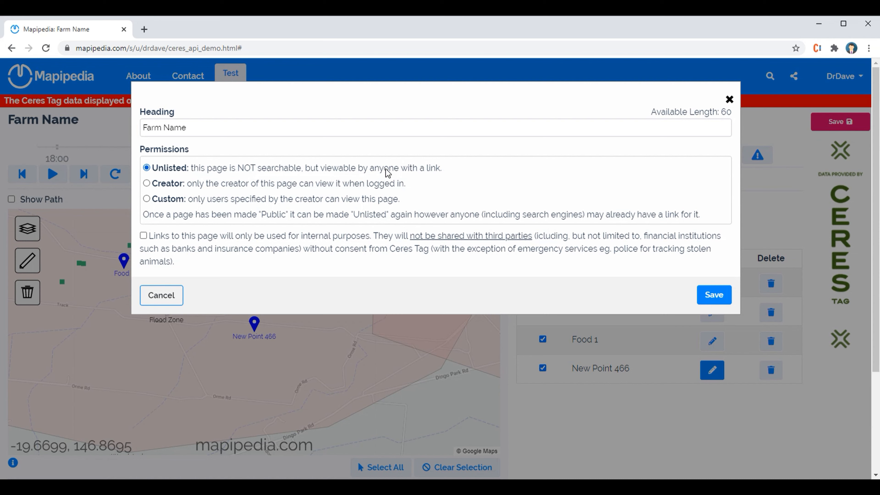
pyautogui.moveTo(159, 190)
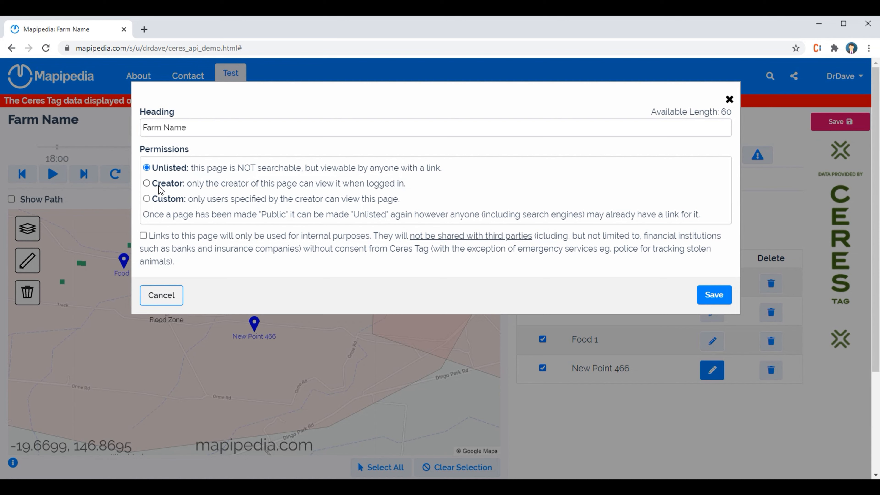
pyautogui.moveTo(249, 184)
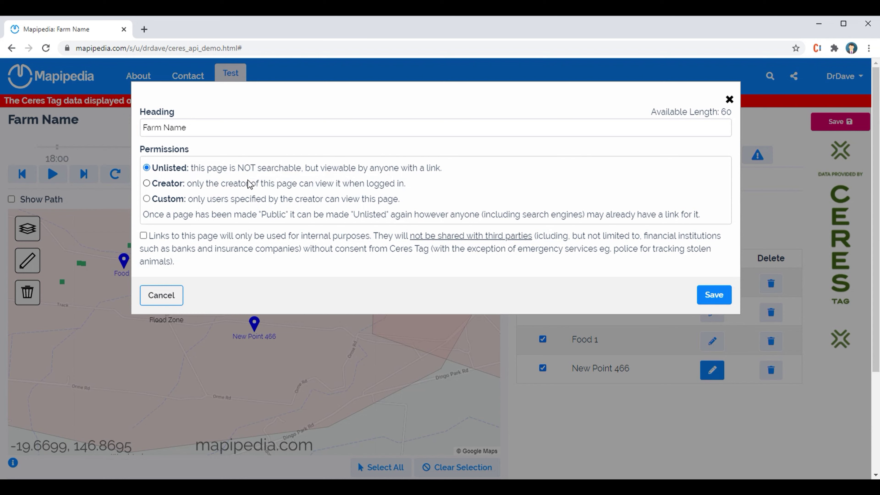
pyautogui.moveTo(330, 185)
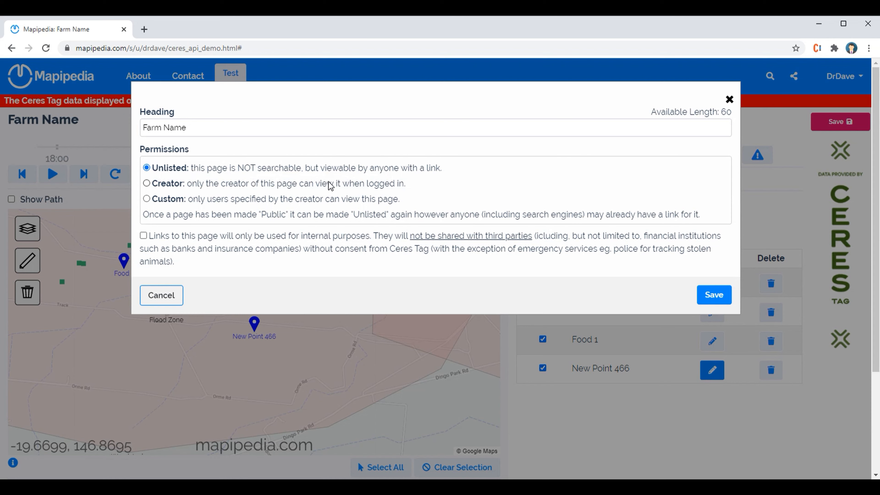
pyautogui.moveTo(224, 197)
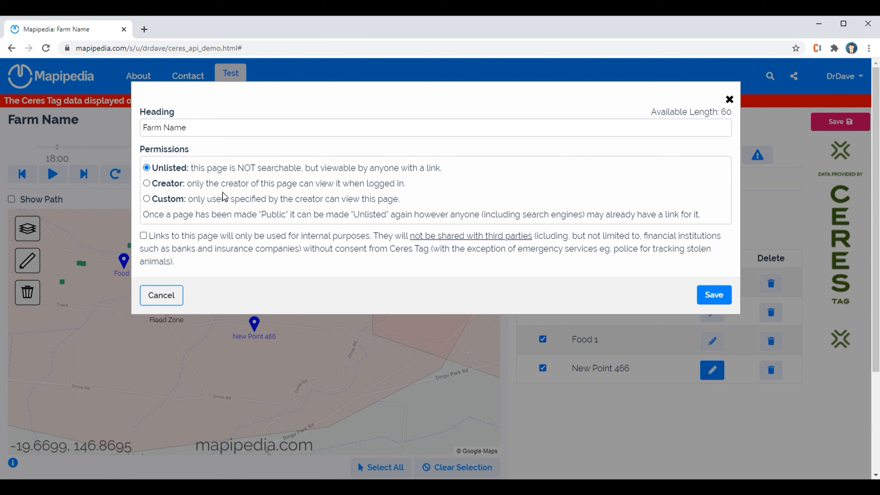
pyautogui.moveTo(197, 200)
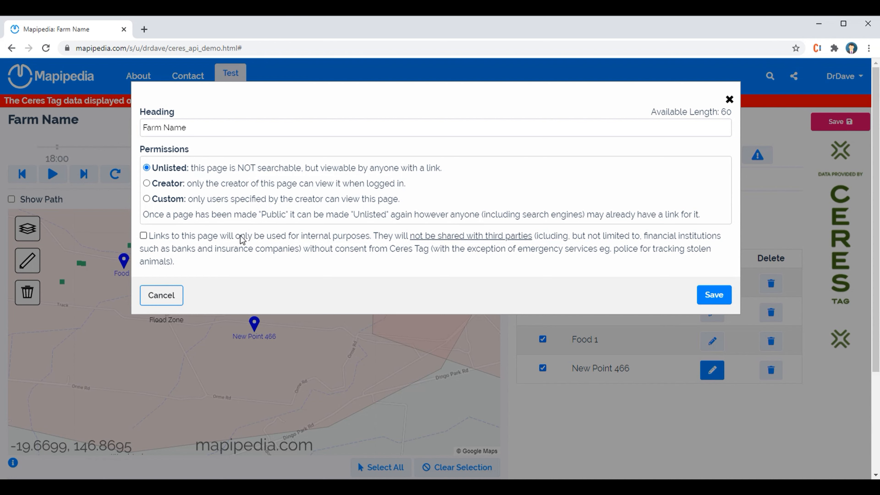
pyautogui.click(713, 295)
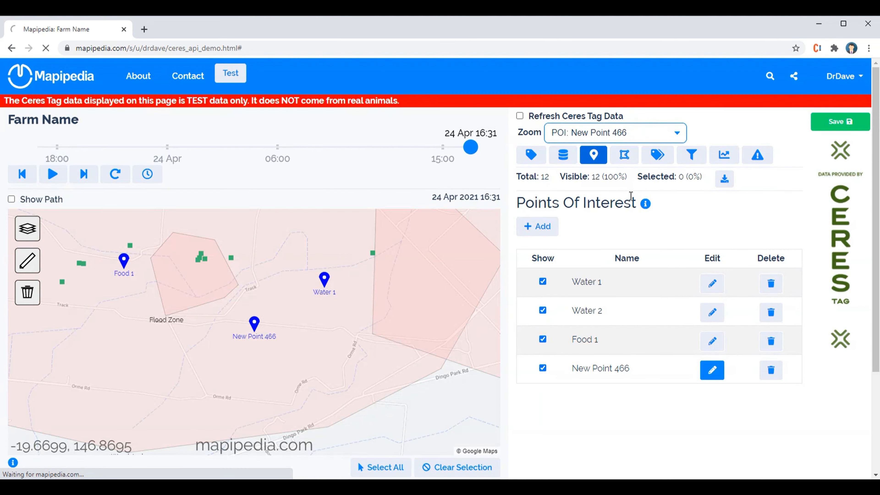
# View the Tag Data Health panel with Refresh Ceres Tag Data checked after reload.
pyautogui.click(531, 155)
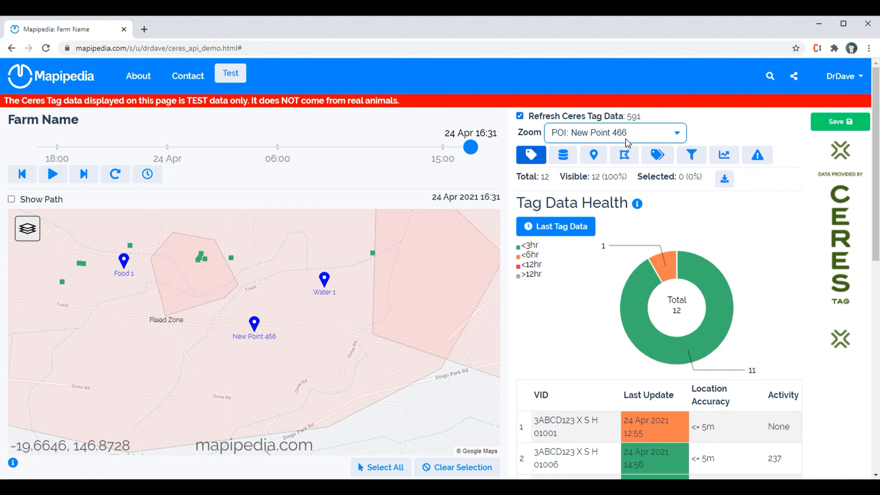
pyautogui.moveTo(592, 136)
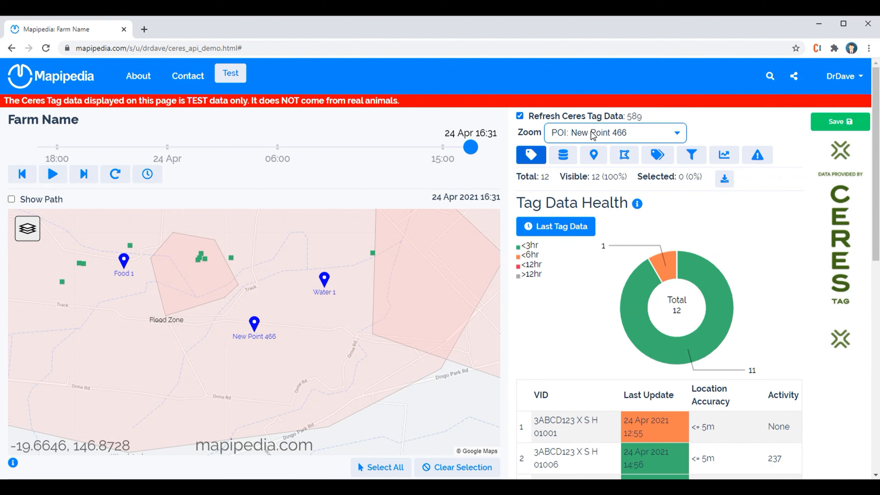
pyautogui.moveTo(303, 320)
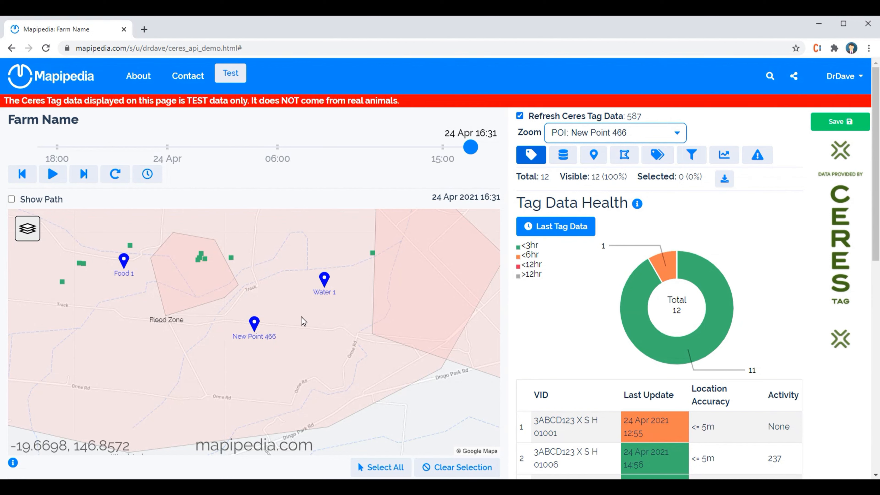